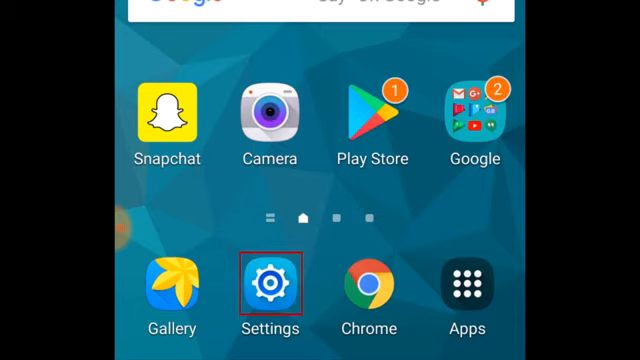
Go into device Settings and scroll toward the Applications entry.
left_click(268, 288)
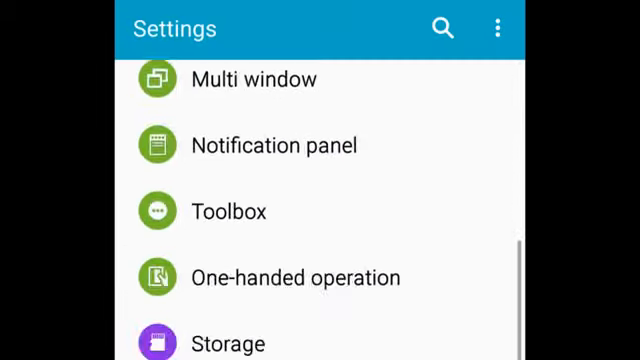
scroll("down", 3)
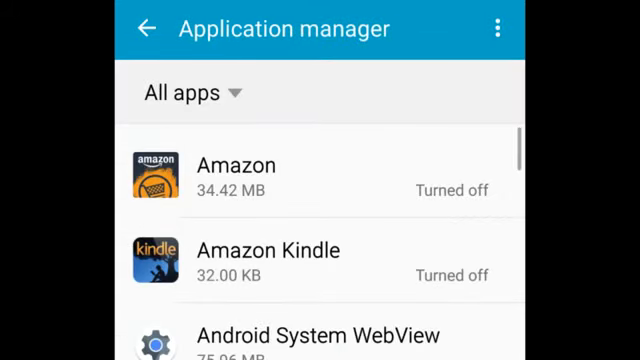
Locate TikTok in the app list and uninstall it, confirming the removal prompt.
scroll("down", 3)
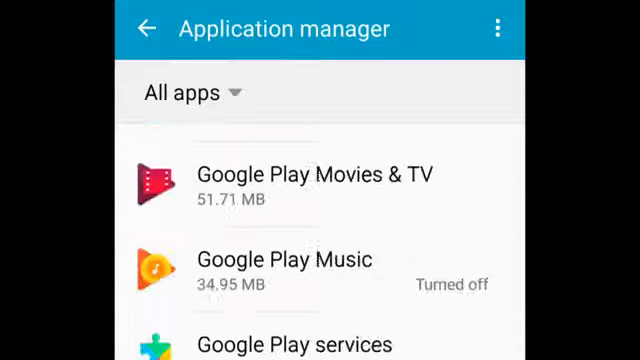
scroll("down", 3)
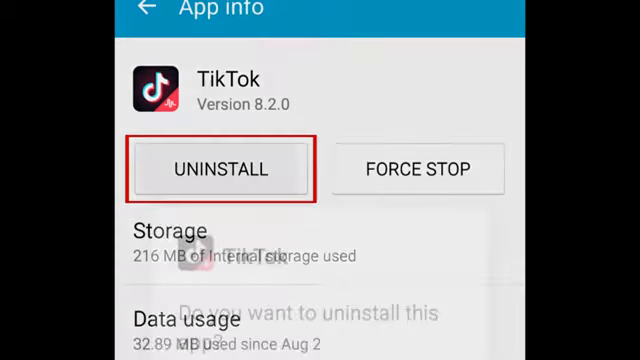
left_click(222, 168)
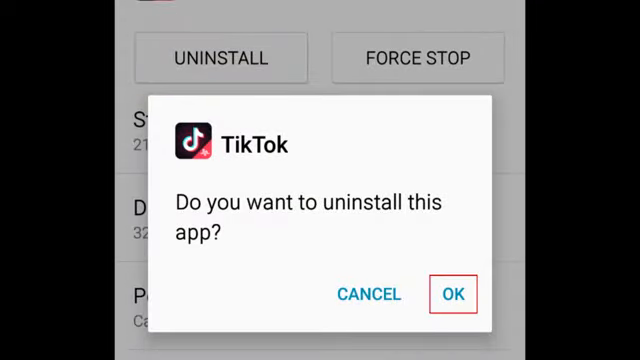
left_click(460, 294)
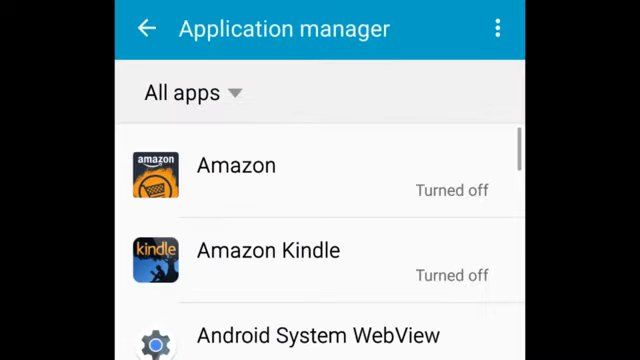
Disable Google Play Books from its App info and agree to revert it to factory version 3.10.29.
scroll("down", 3)
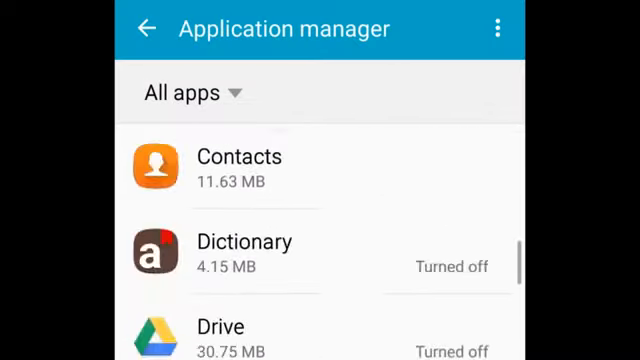
scroll("down", 3)
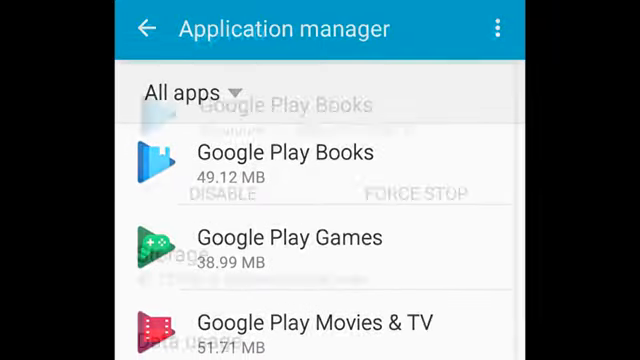
left_click(300, 160)
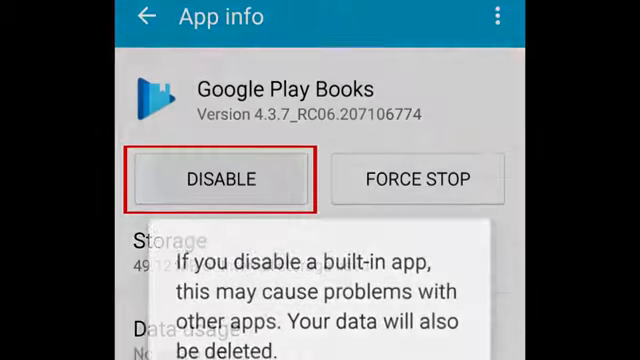
left_click(220, 180)
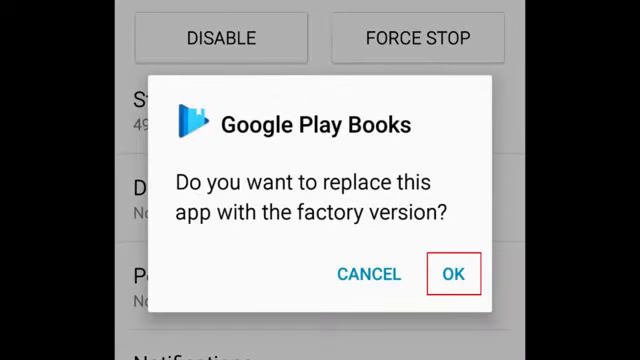
left_click(456, 272)
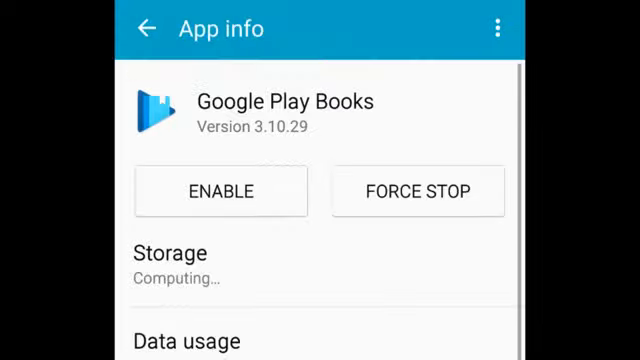